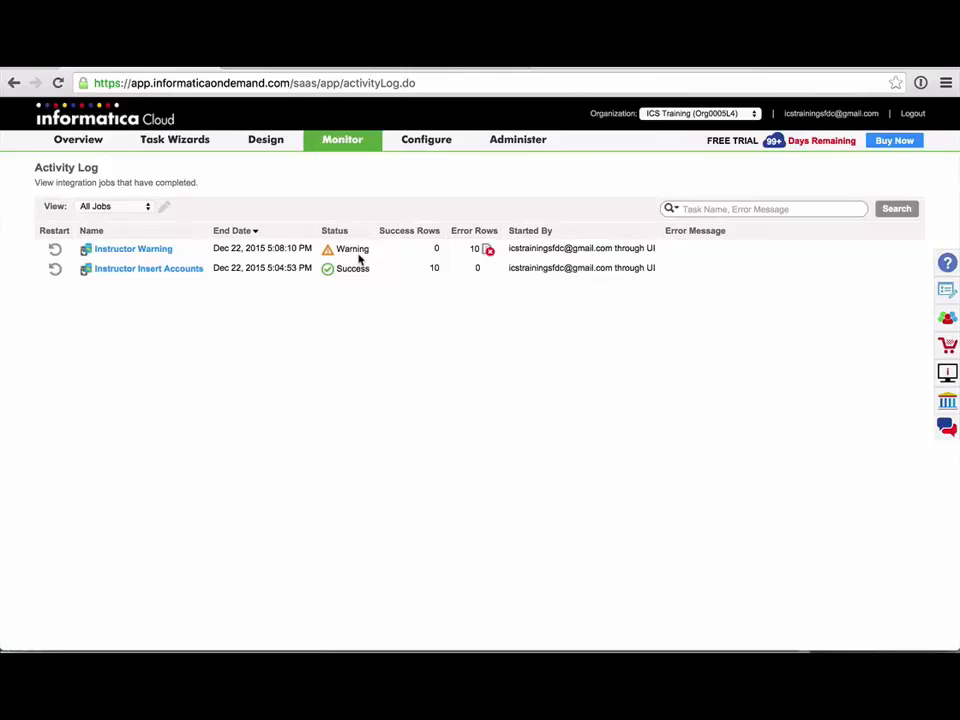
mouse_move(349, 252)
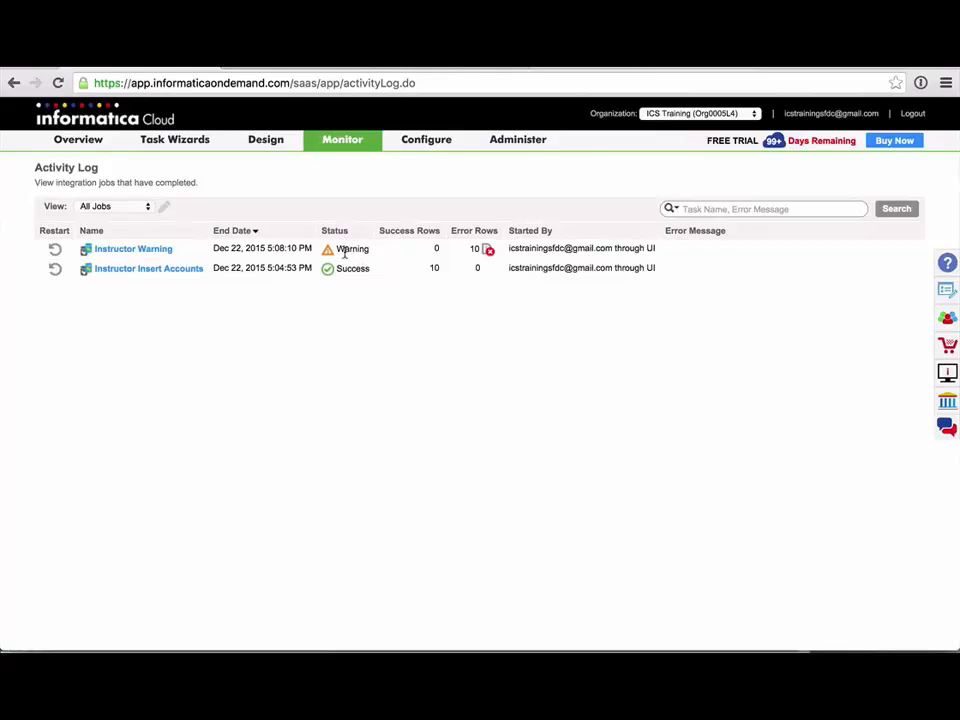
mouse_move(480, 260)
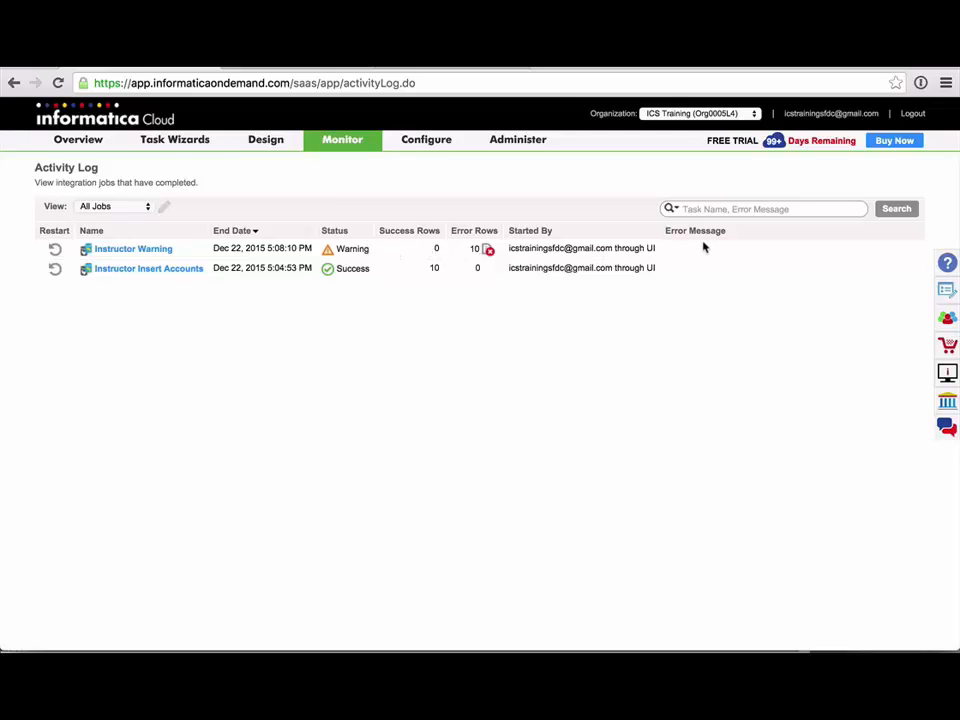
mouse_move(733, 260)
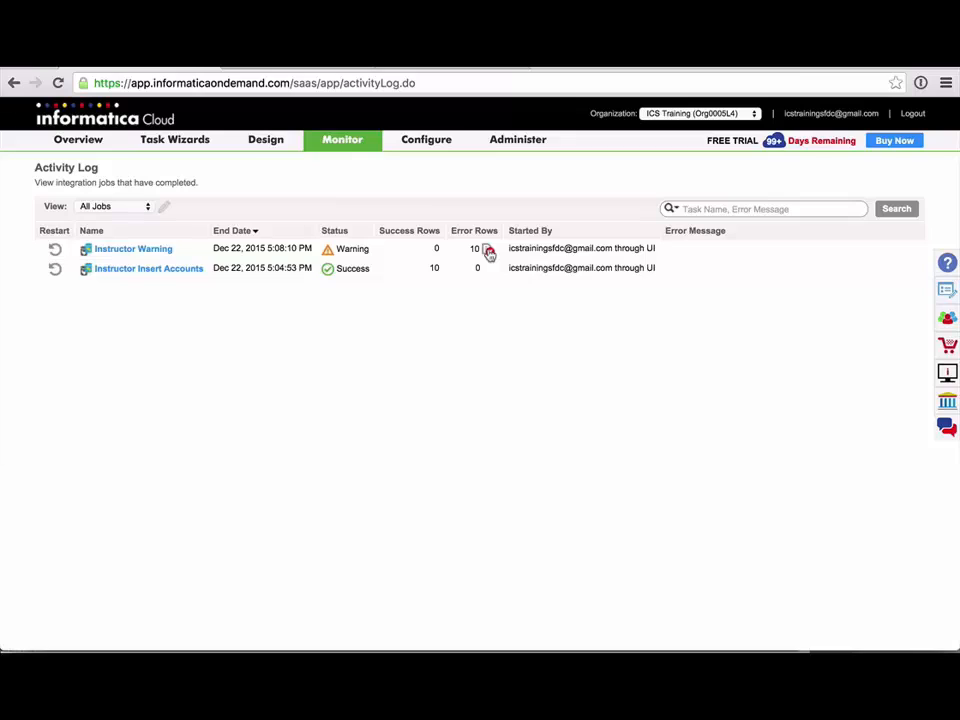
mouse_move(489, 249)
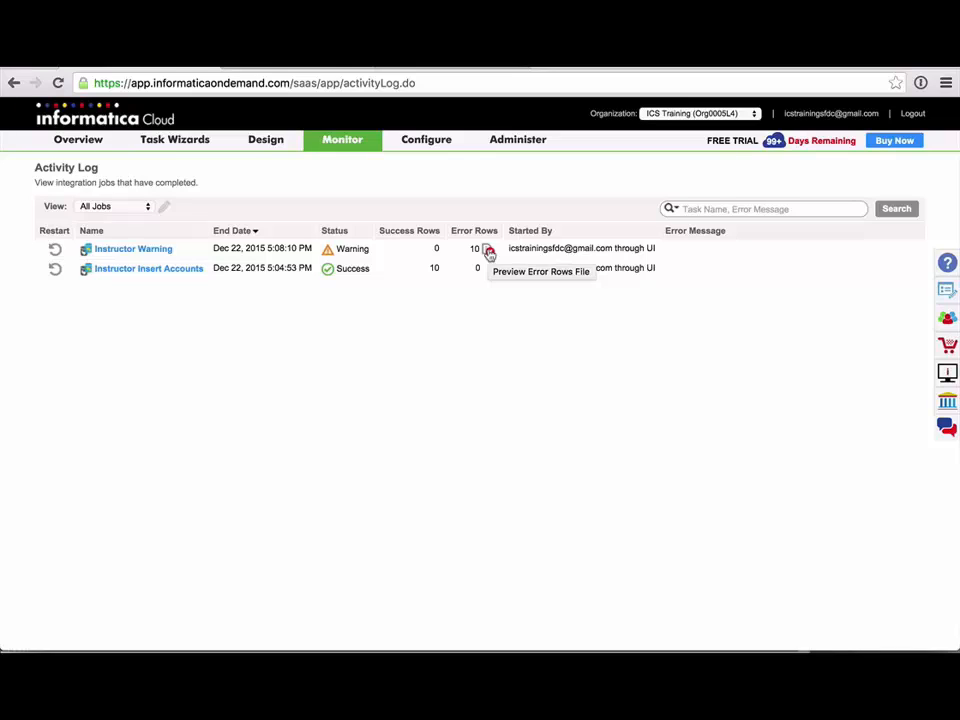
Download the Warning job's error rows CSV and open it in Excel, then return to the browser.
click(475, 248)
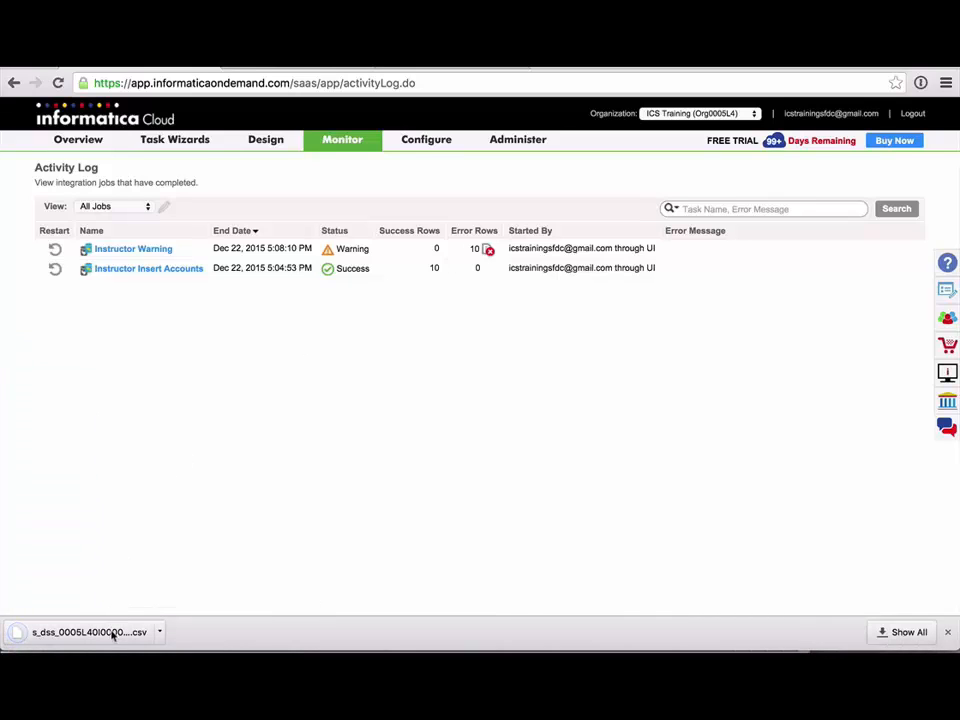
click(85, 631)
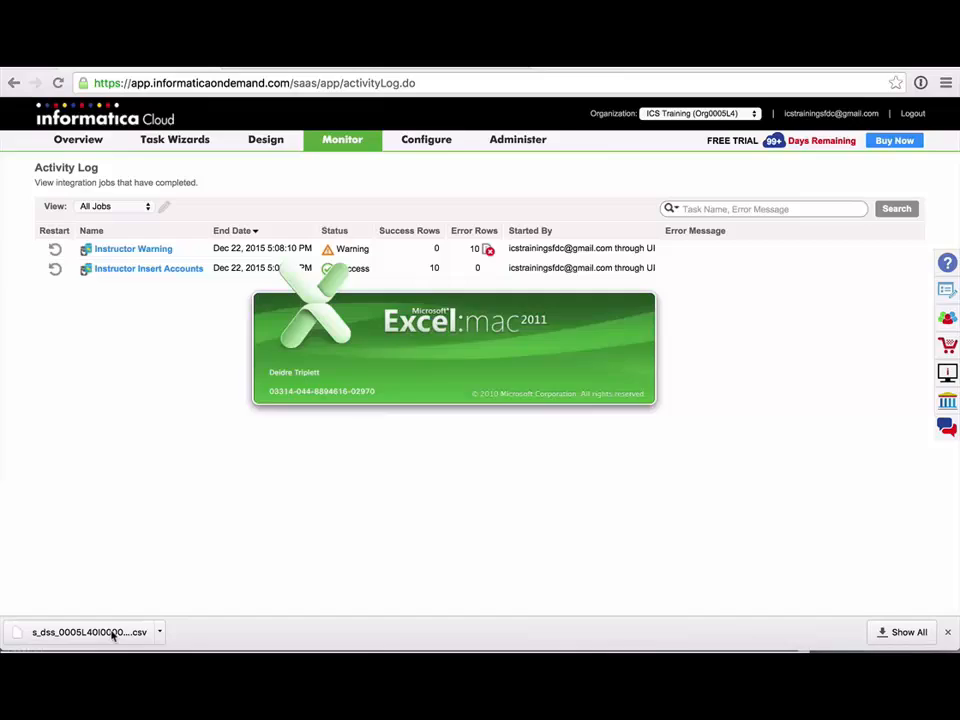
click(85, 631)
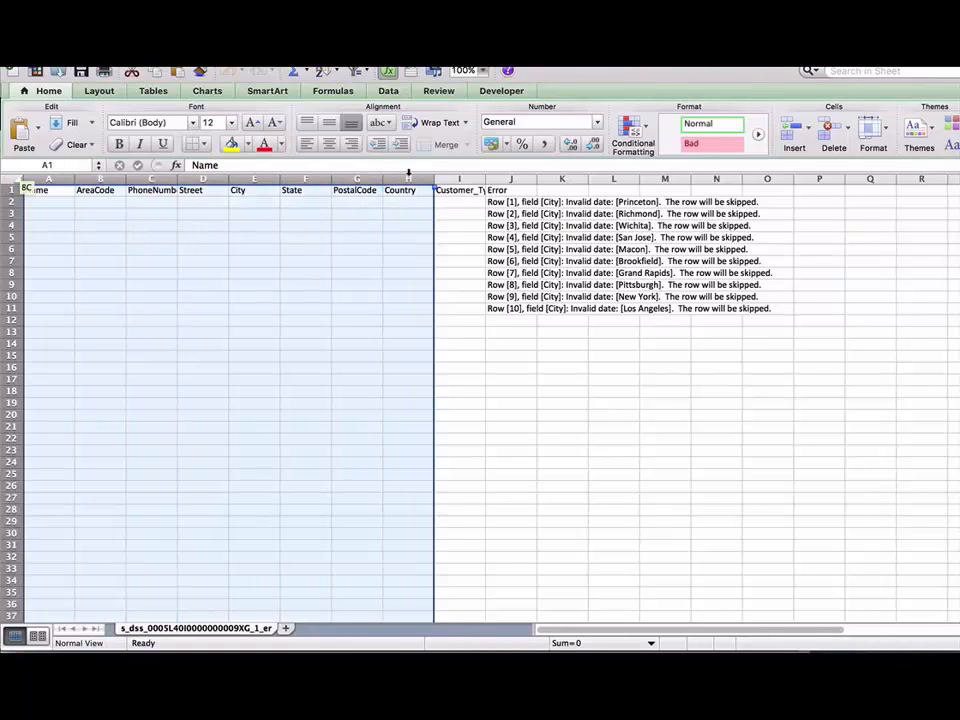
click(511, 190)
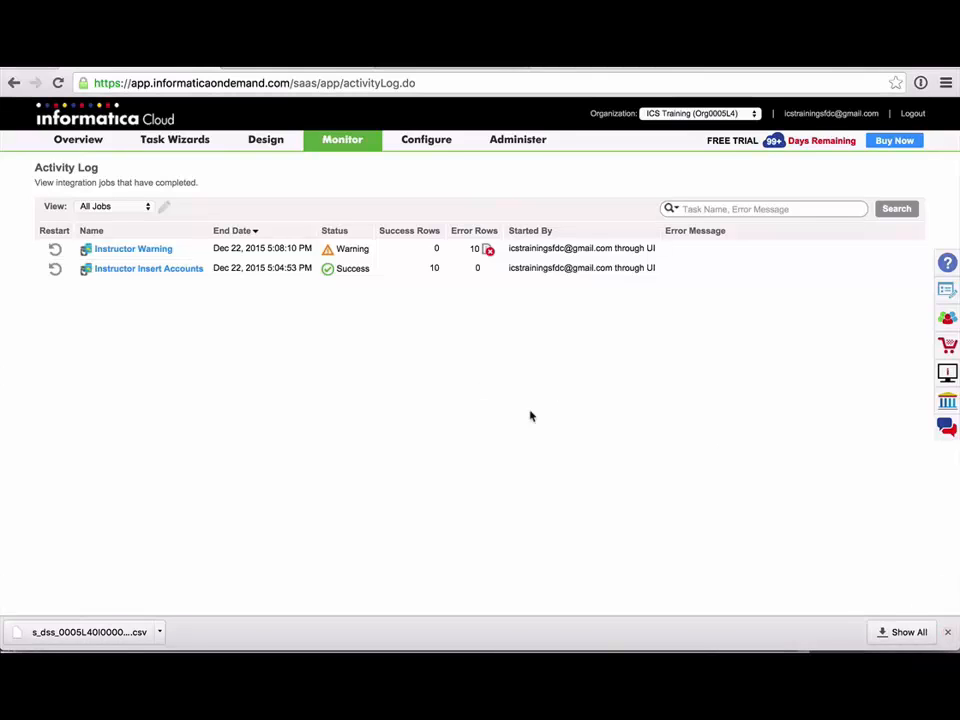
mouse_move(514, 401)
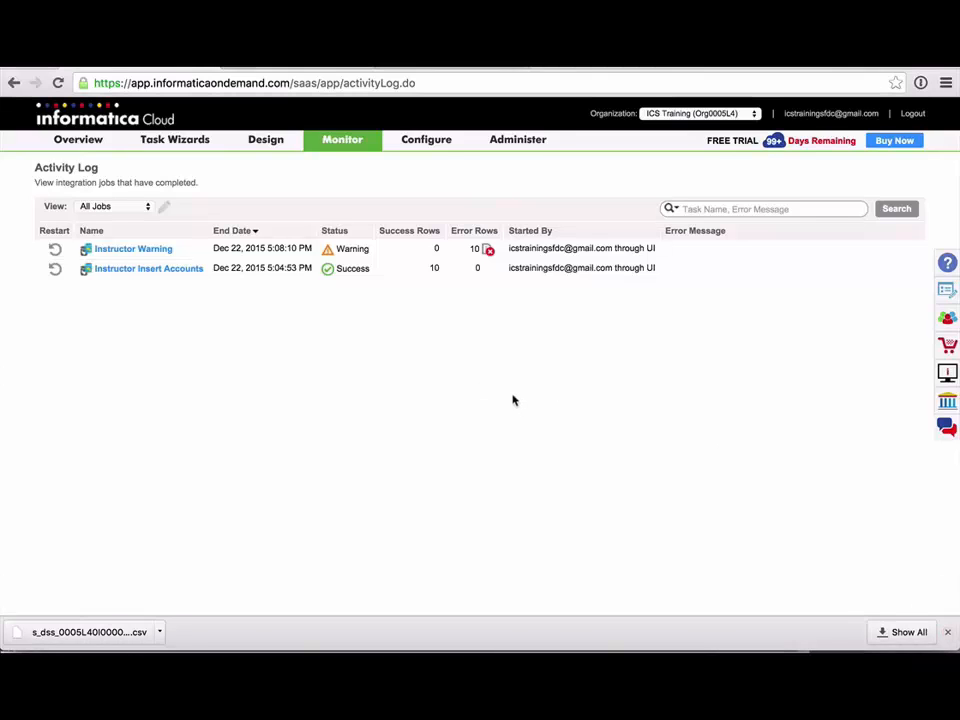
mouse_move(342, 368)
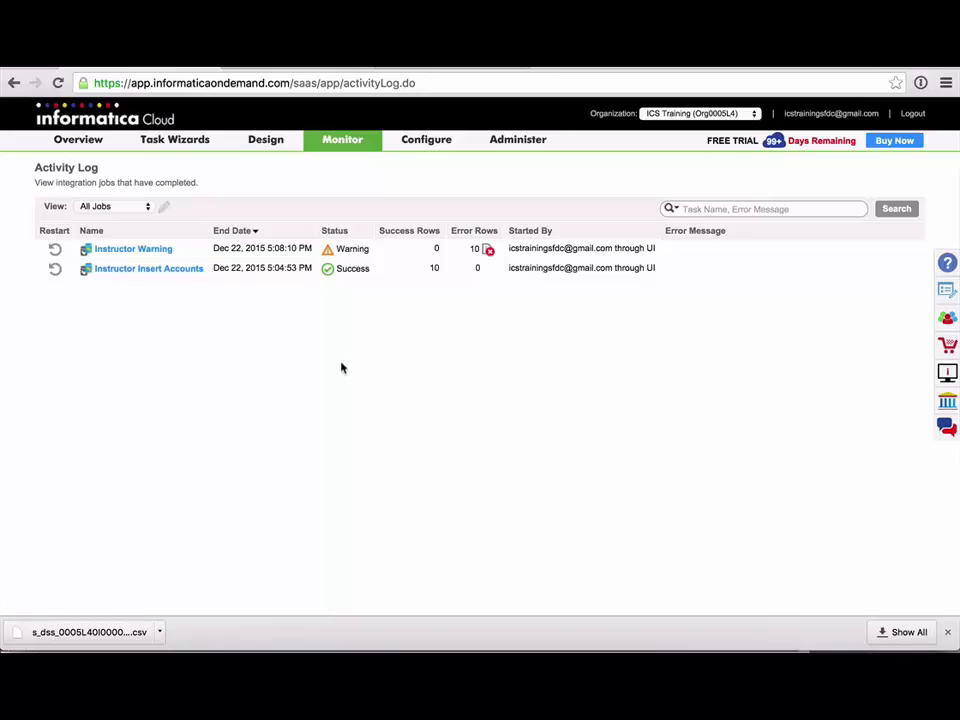
mouse_move(247, 300)
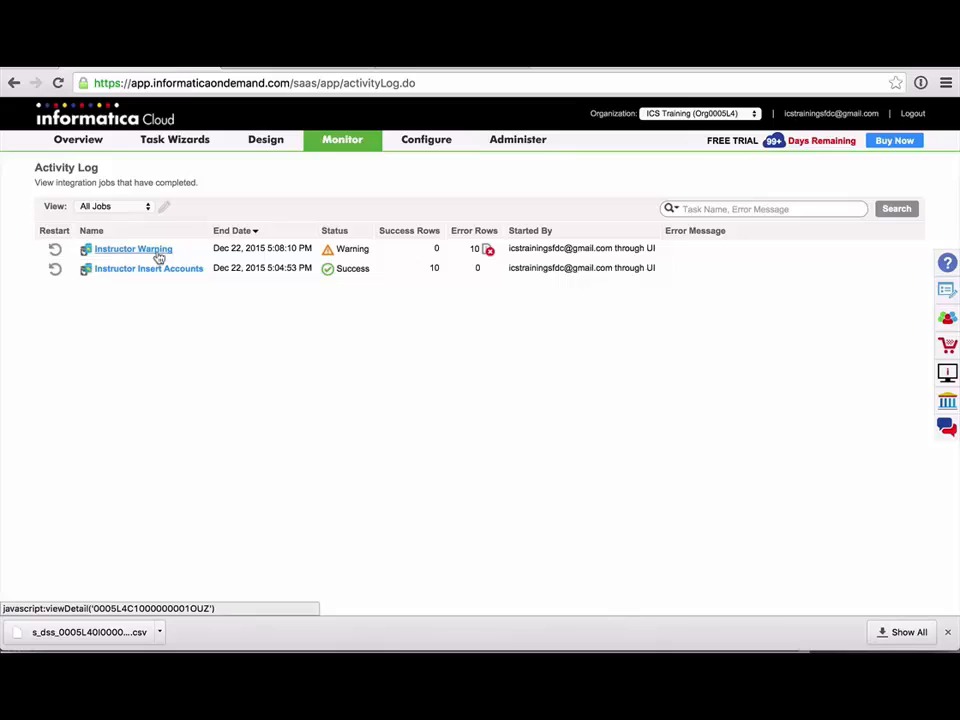
mouse_move(148, 268)
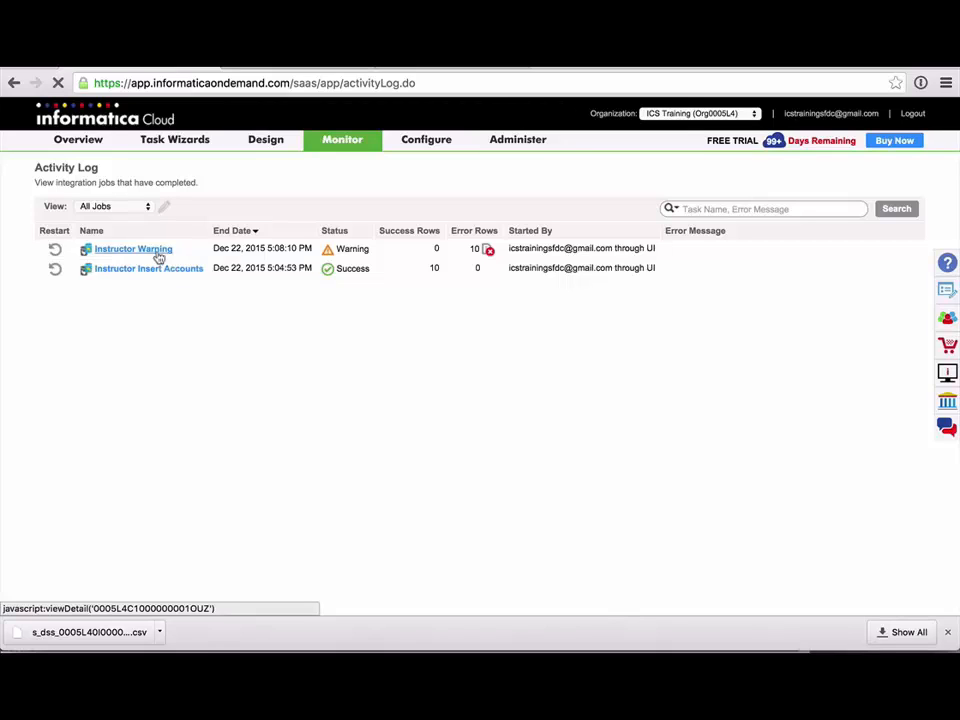
Open the Instructor Warning job details, then its task definition page.
click(132, 248)
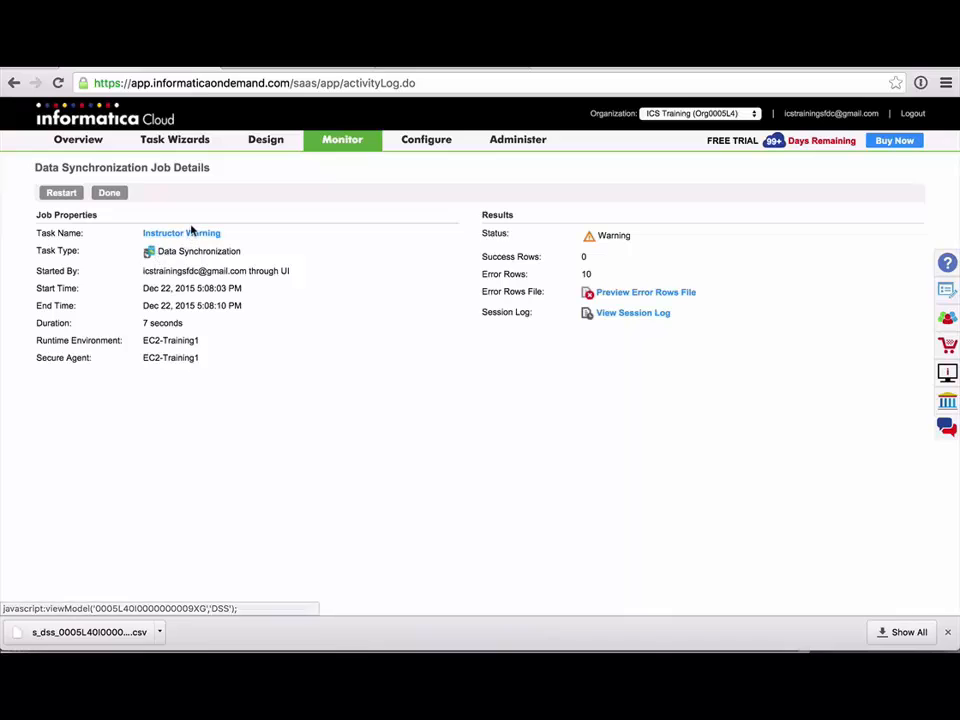
click(181, 232)
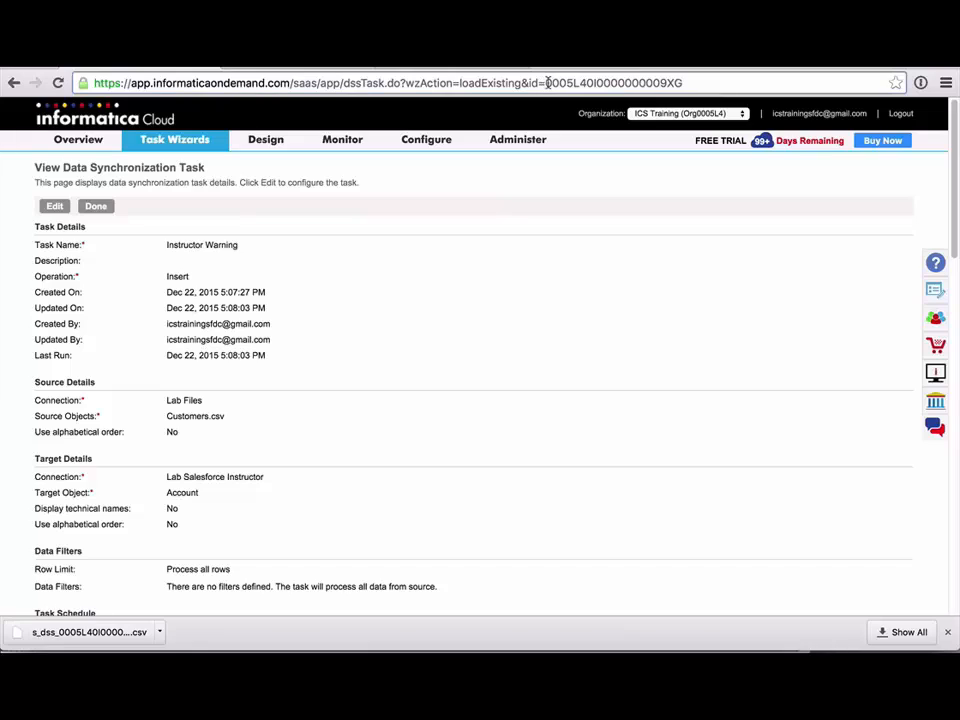
Select the task id in the page URL and scroll to see processing, filters and schedule.
double_click(613, 83)
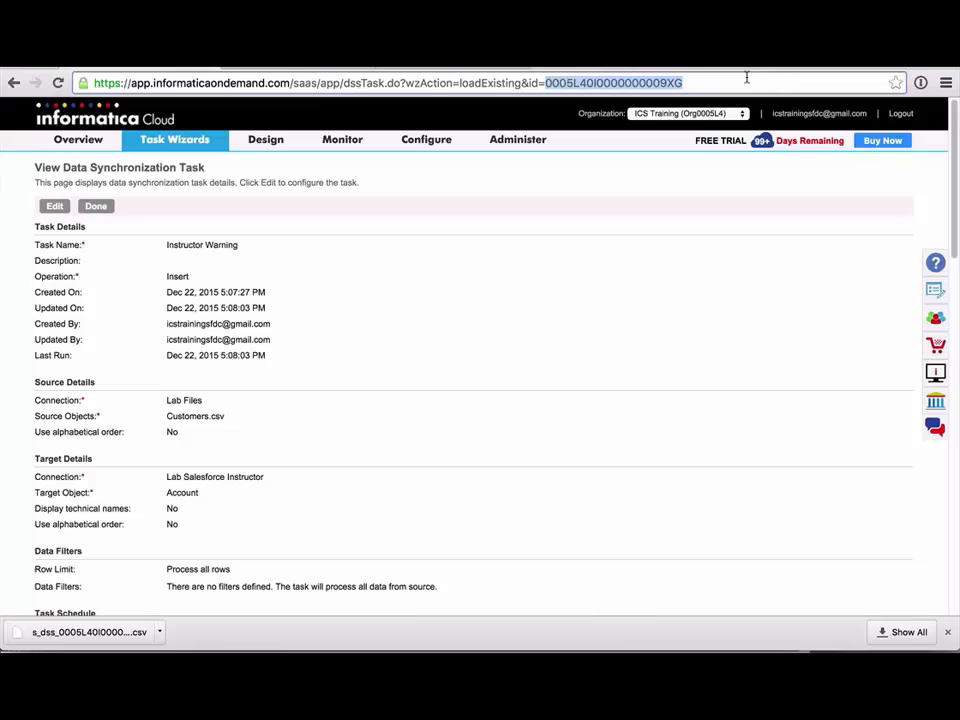
mouse_move(530, 364)
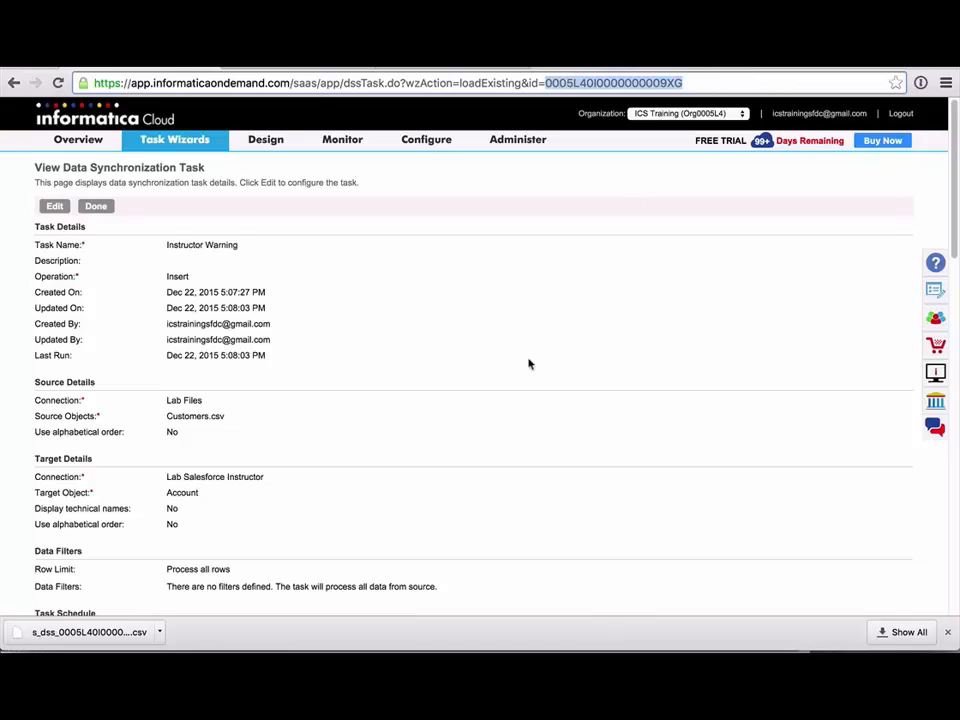
mouse_move(472, 305)
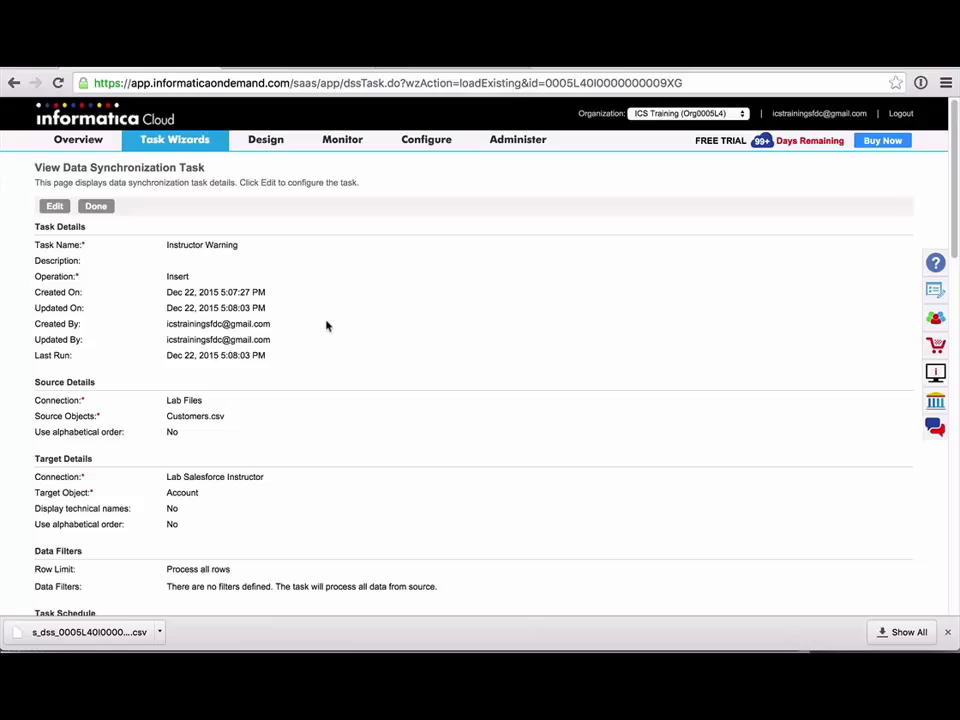
mouse_move(404, 350)
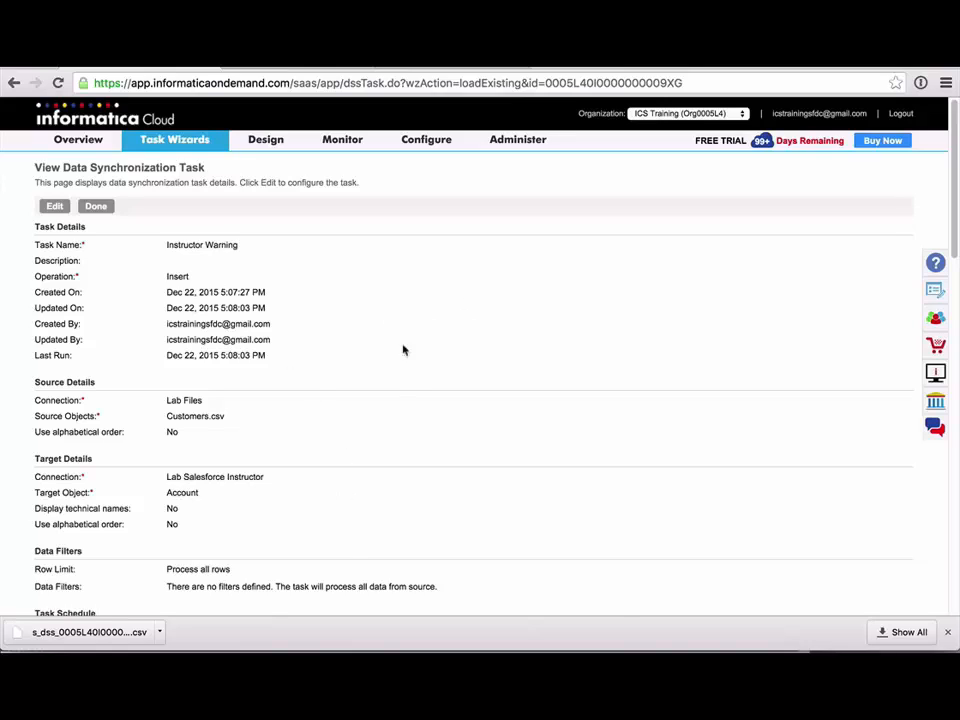
mouse_move(386, 424)
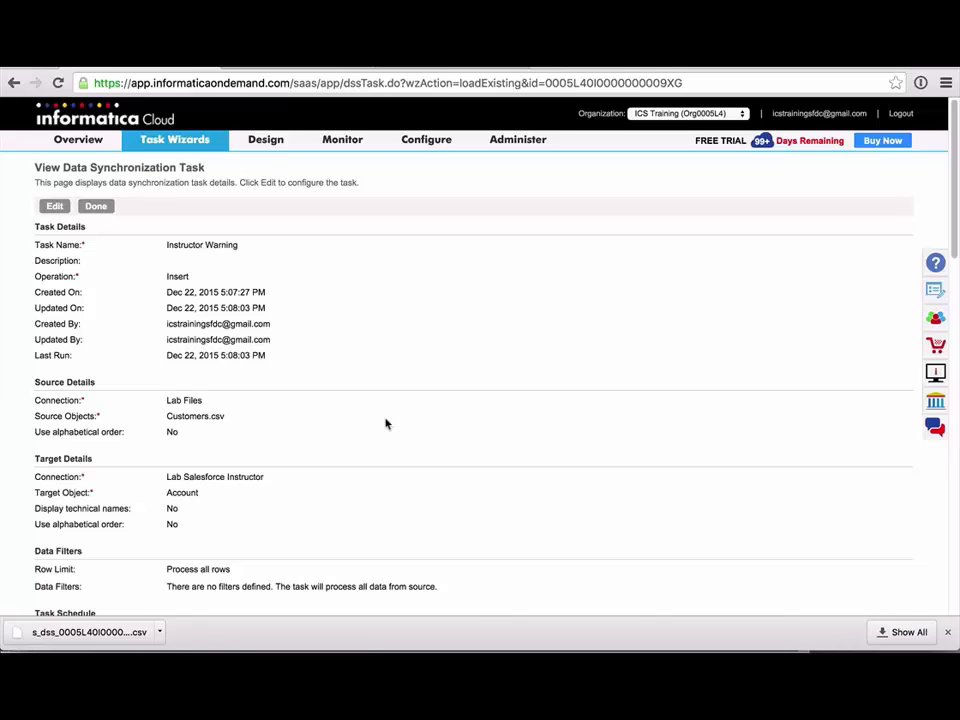
scroll(down, 3)
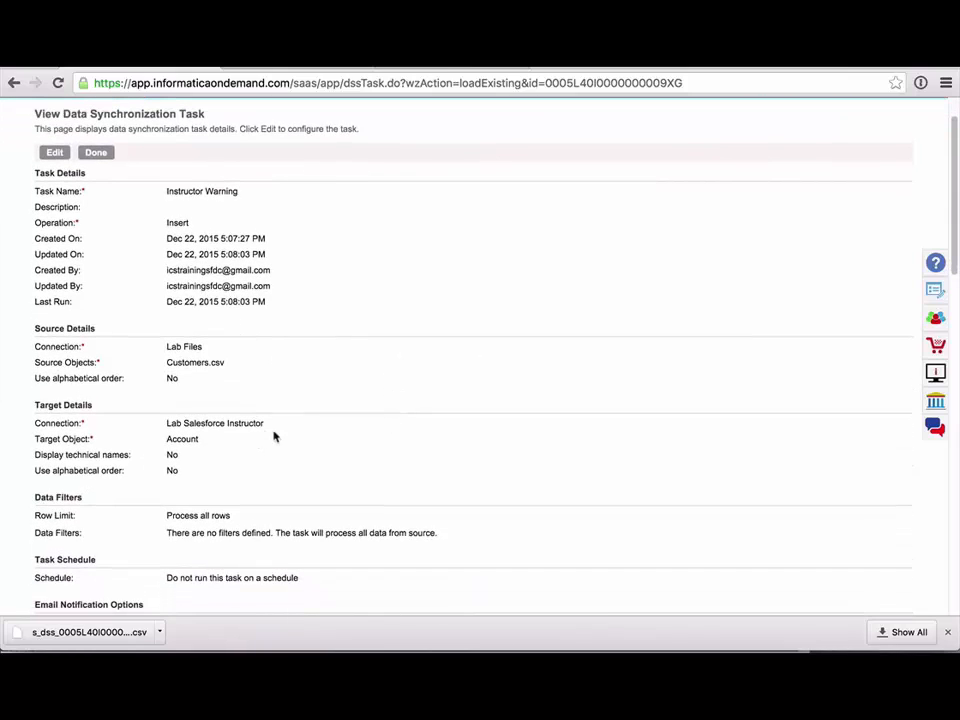
scroll(down, 3)
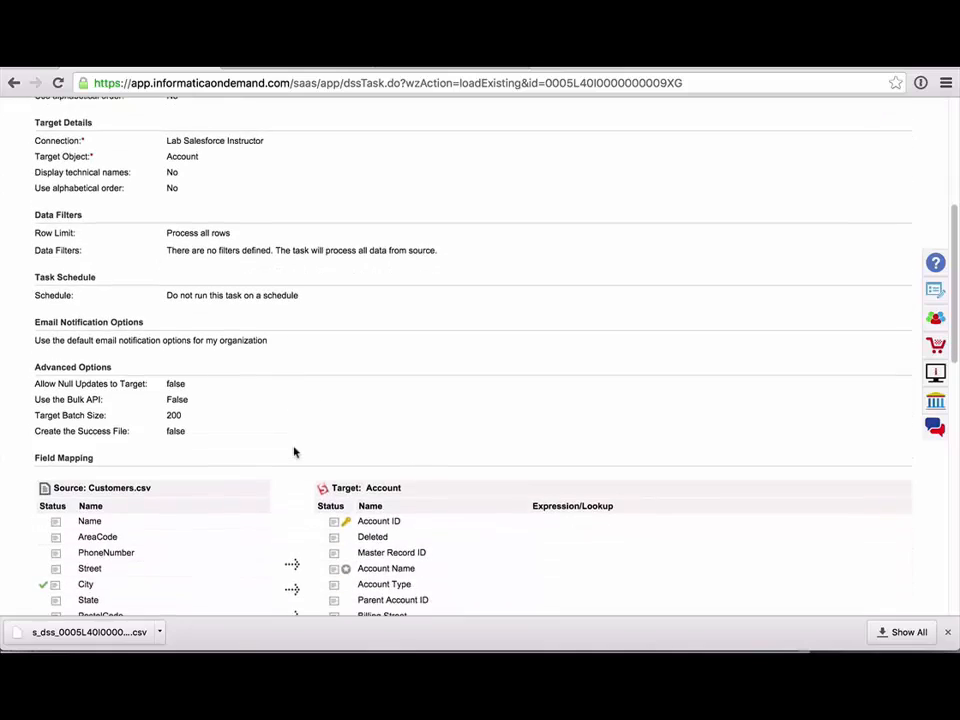
scroll(down, 3)
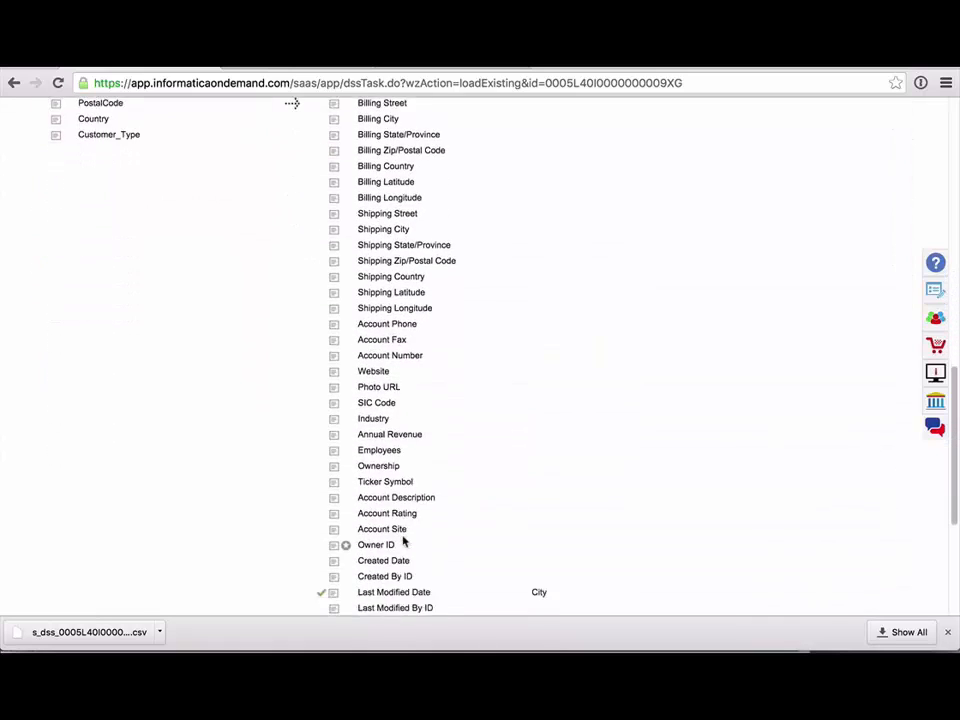
scroll(down, 3)
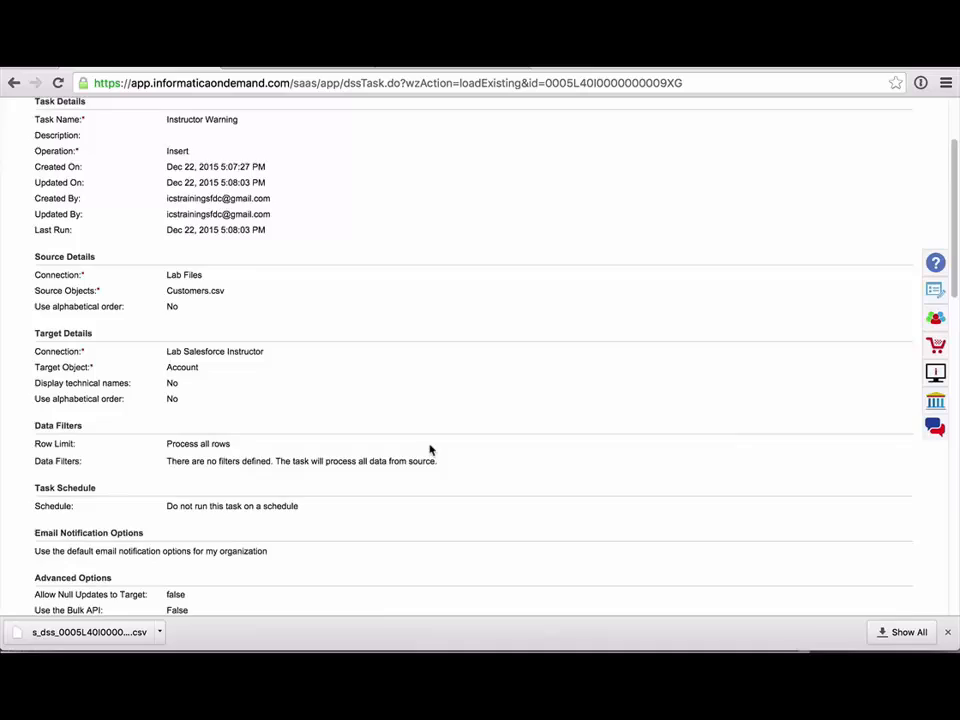
scroll(up, 3)
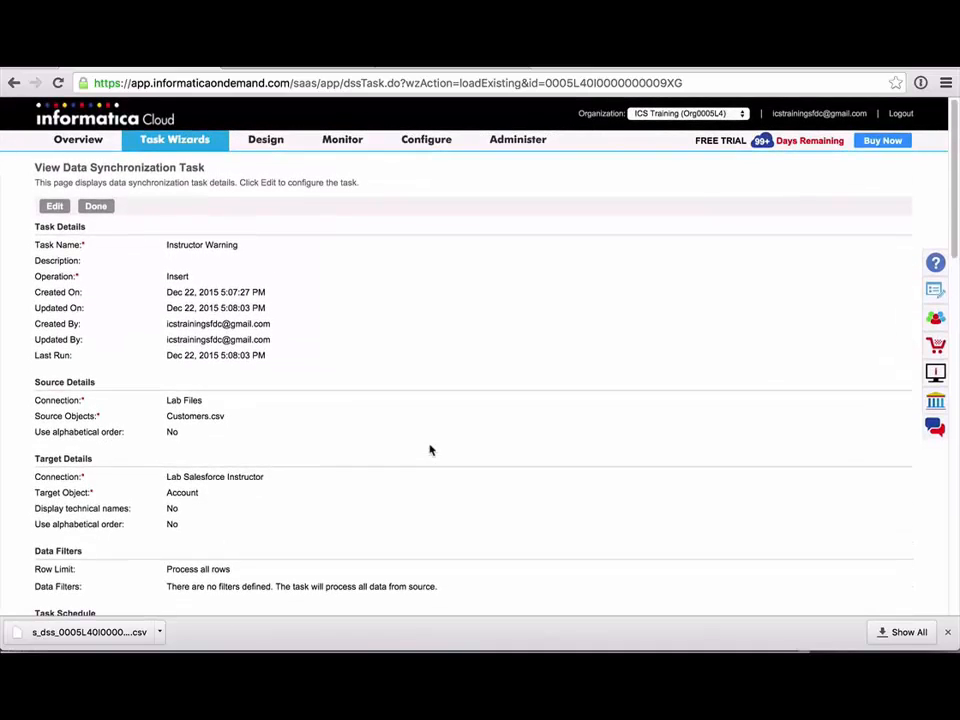
mouse_move(380, 580)
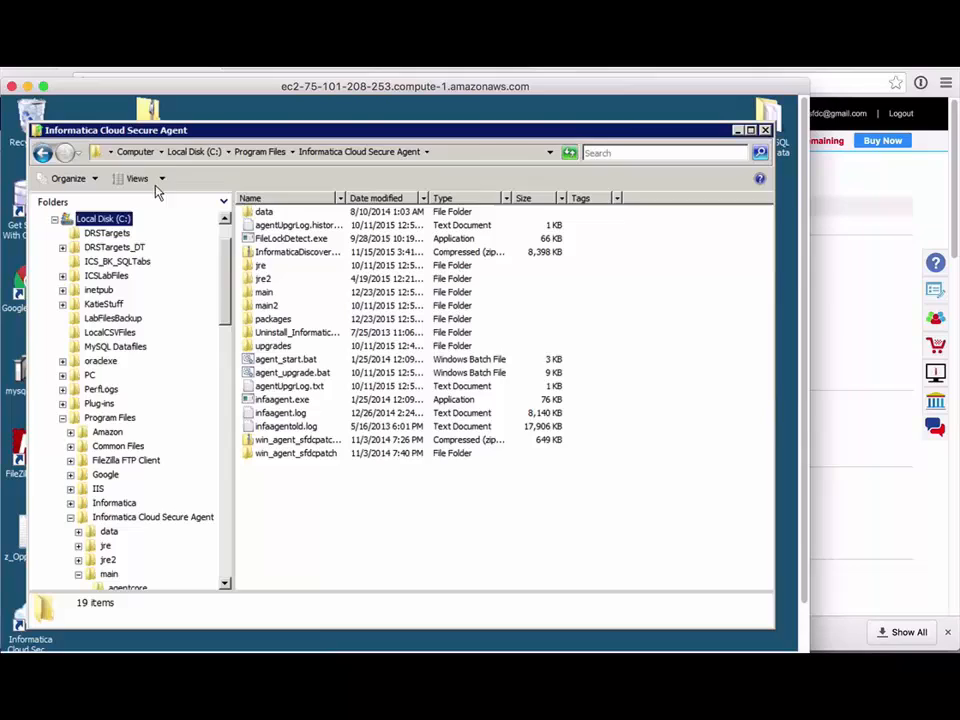
mouse_move(122, 472)
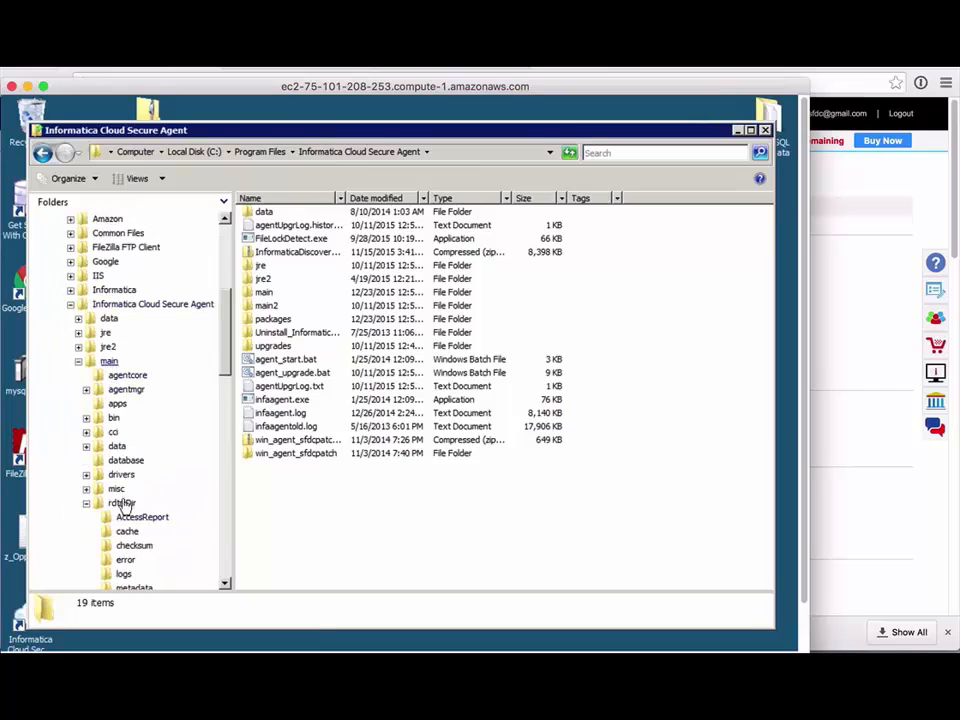
Open main > rdtmDir under the Informatica Cloud Secure Agent and start a folder search.
double_click(121, 502)
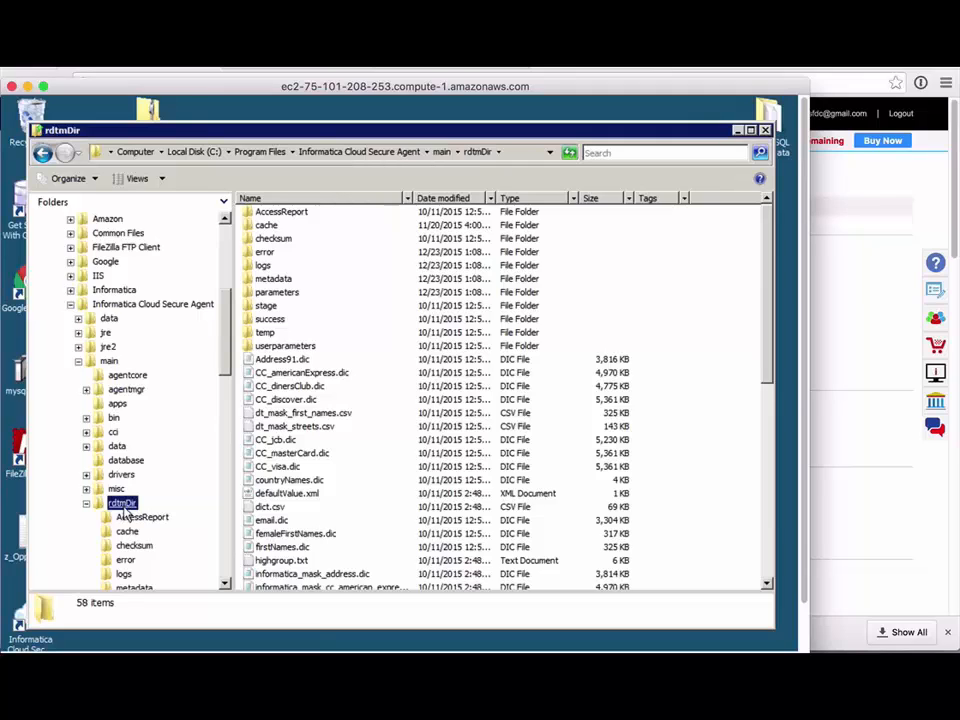
mouse_move(265, 332)
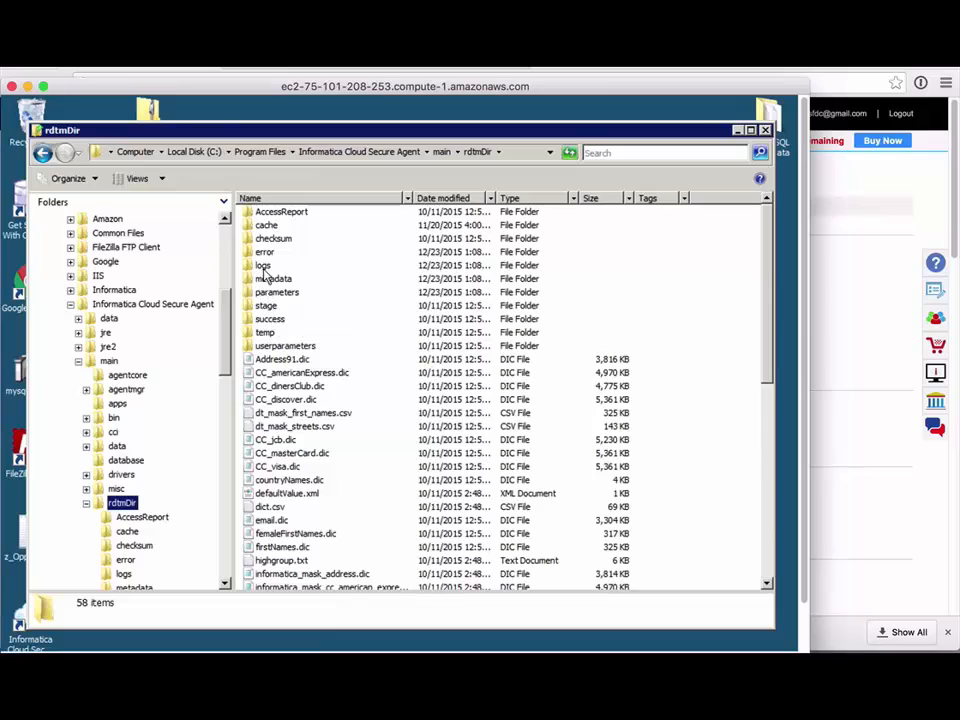
mouse_move(267, 272)
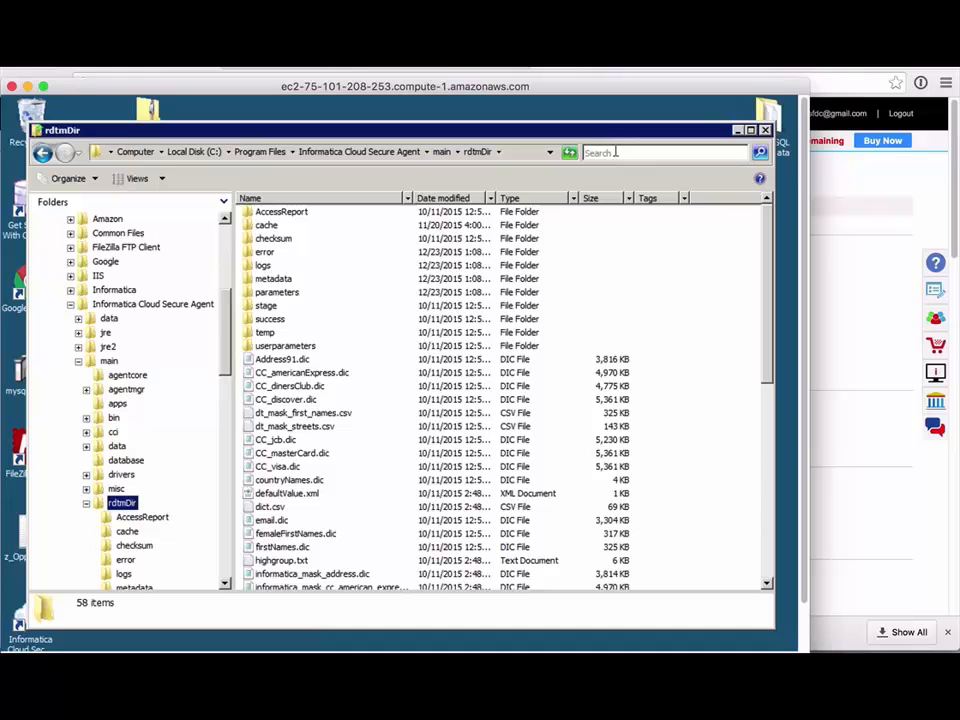
click(660, 152)
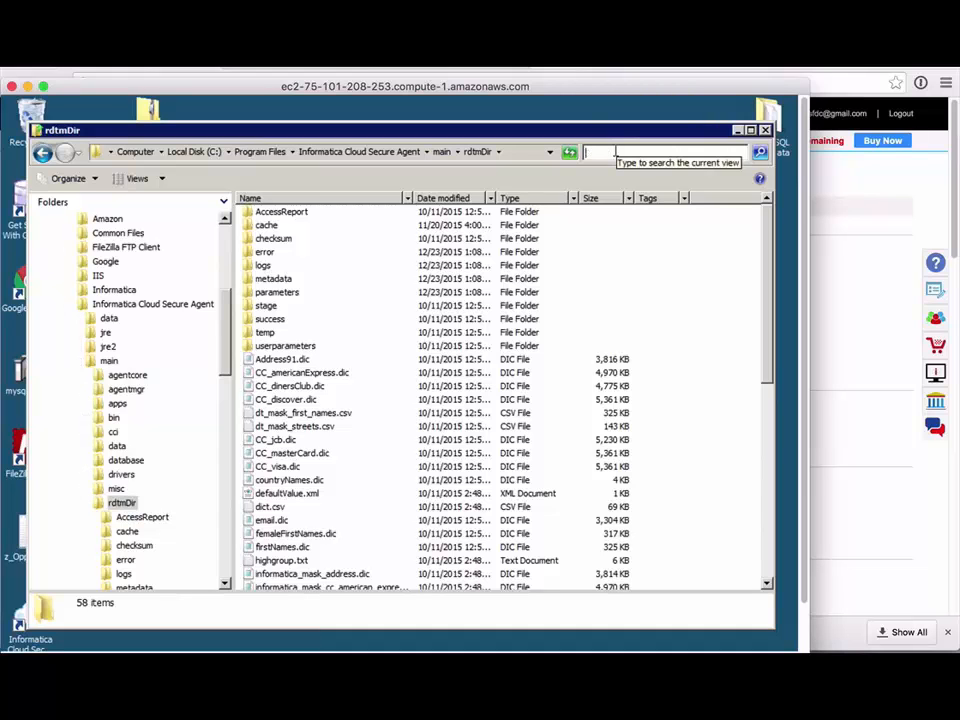